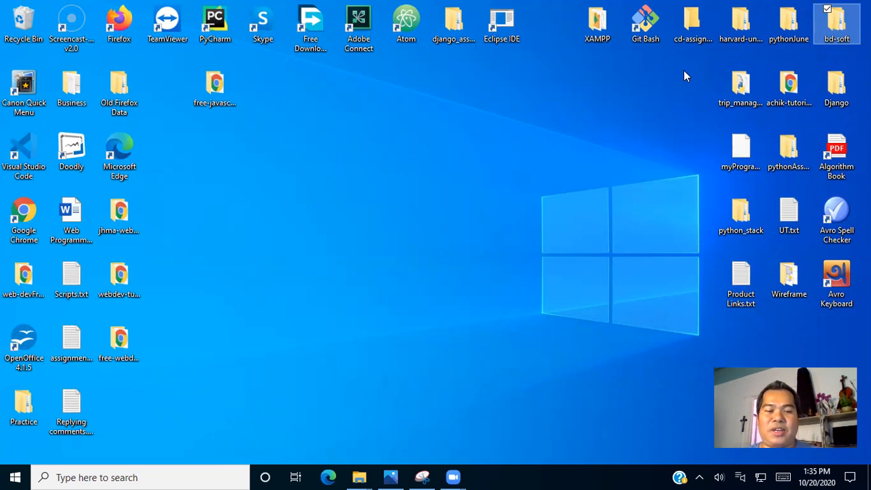
mouse_move(170, 429)
text(git)
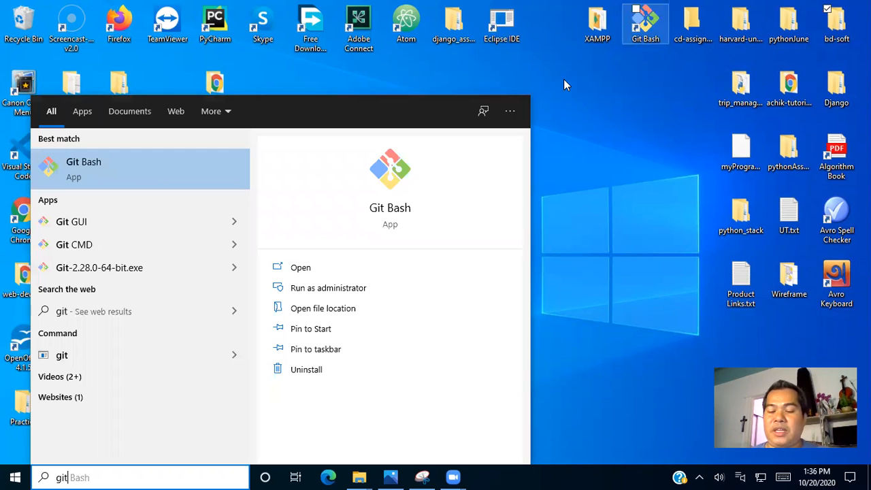
Step: Launch Git Bash, change into the desktop folder and list its contents
click(83, 168)
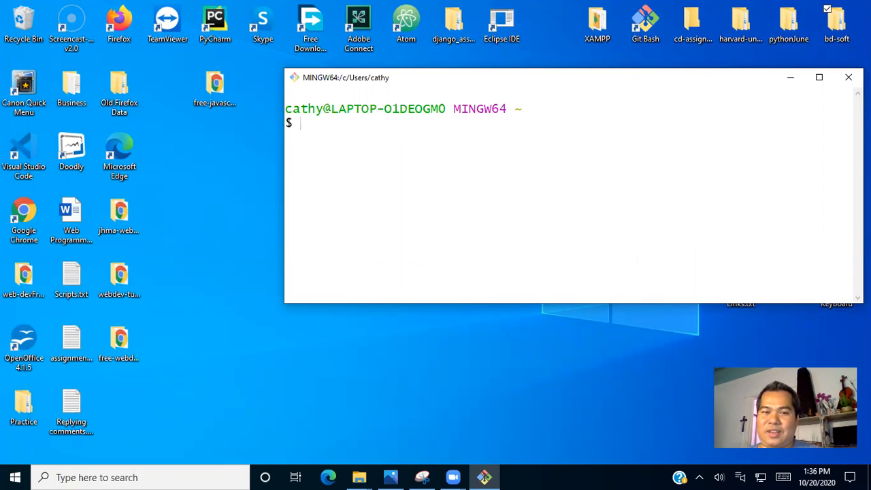
text(cd)
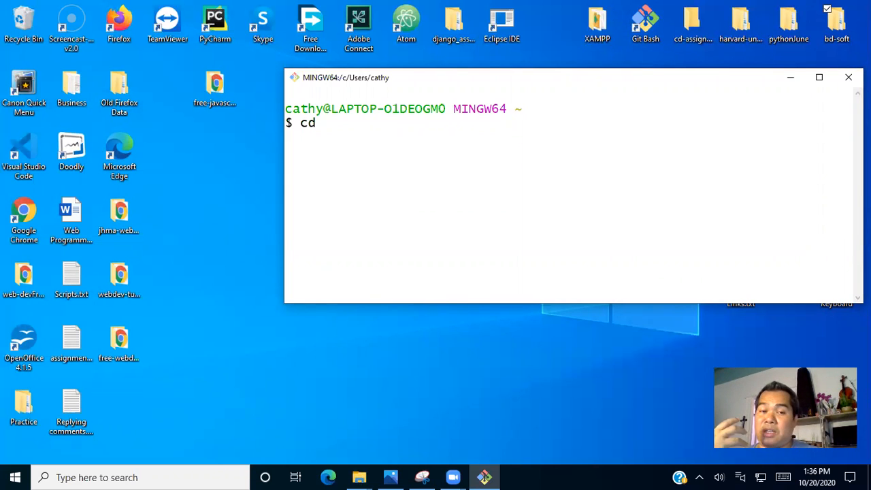
text(des)
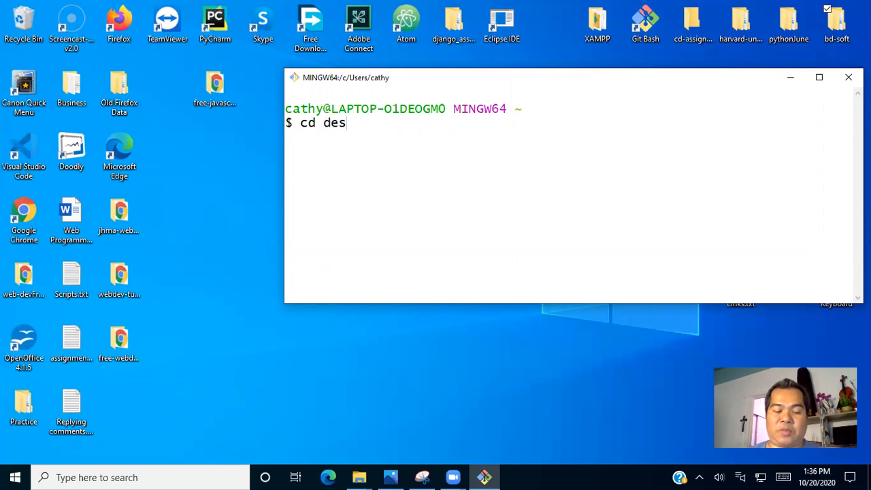
text(ktop)
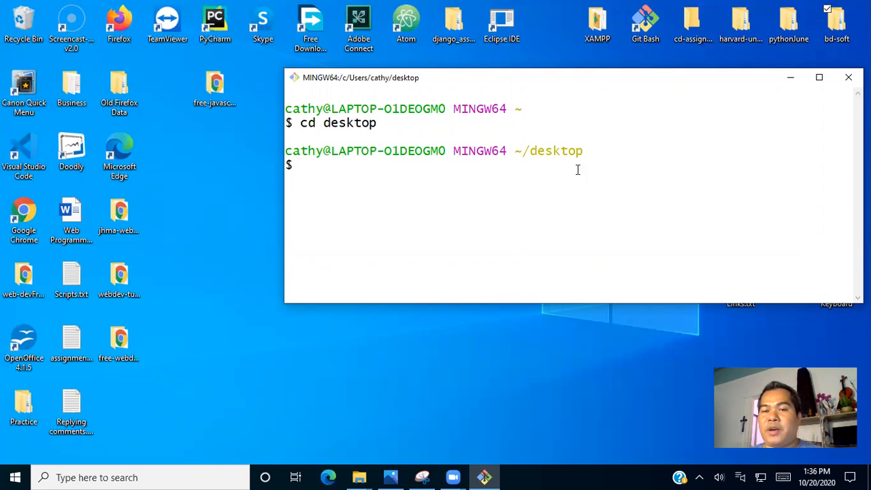
mouse_move(590, 137)
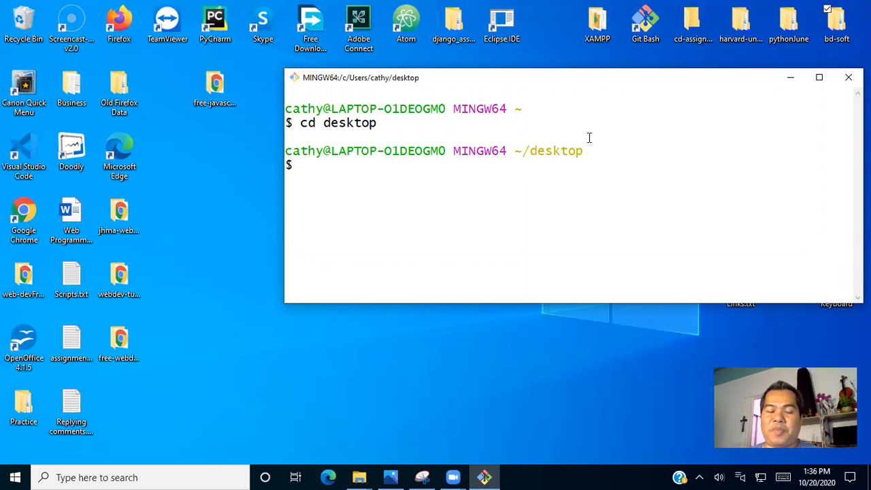
text(ls)
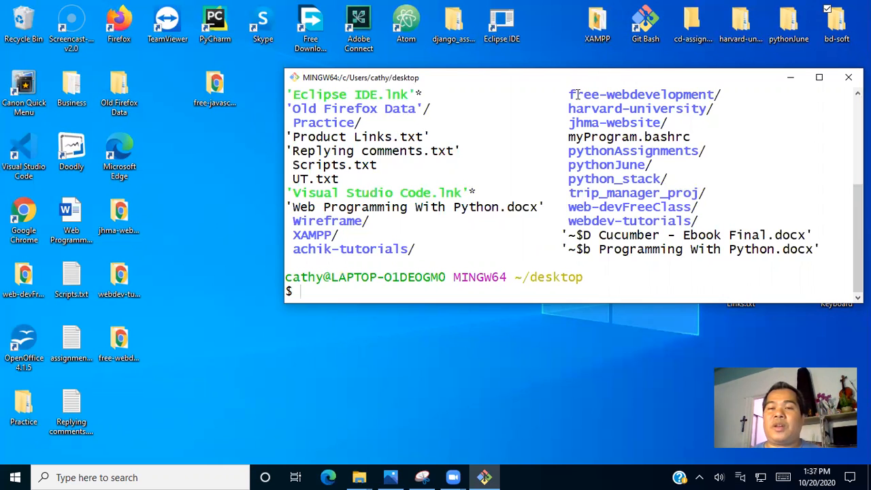
mouse_move(299, 76)
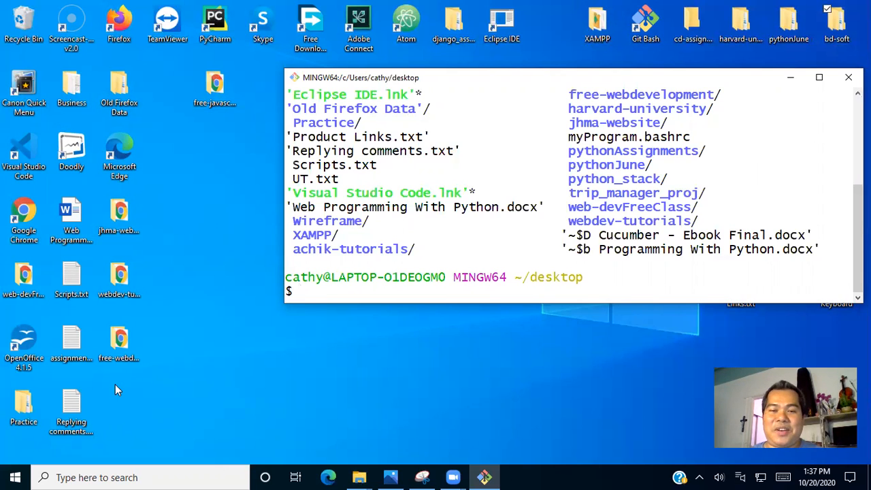
Step: Change directory into the free-webdevelopment folder
text(cd)
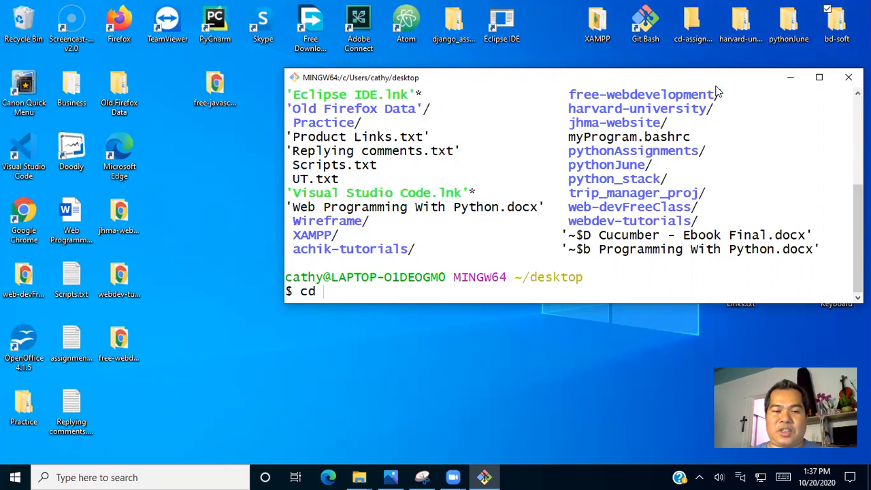
text(r)
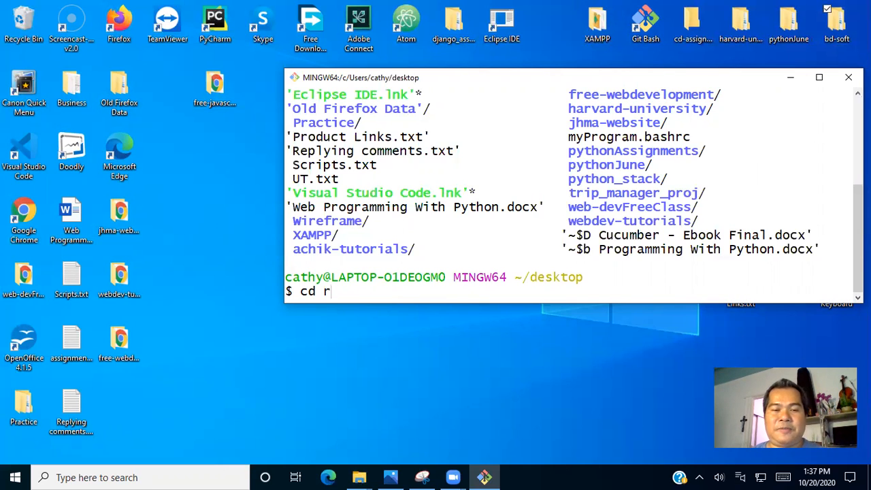
key(Backspace)
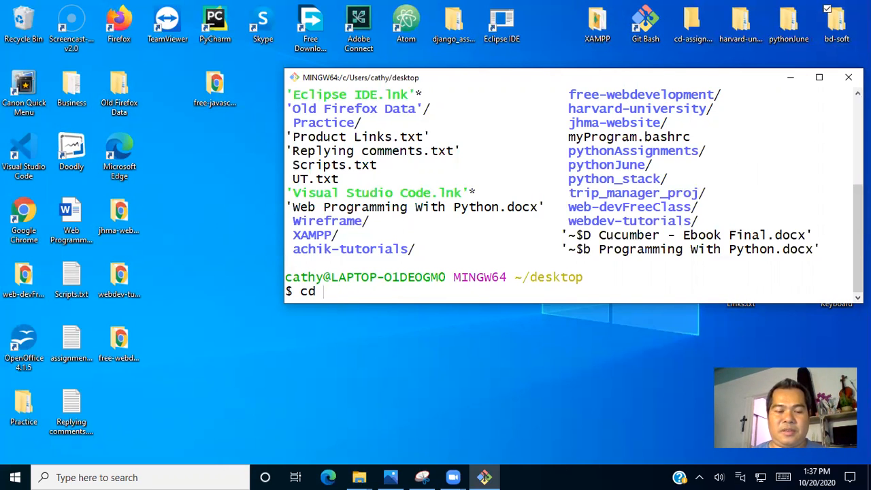
text(free)
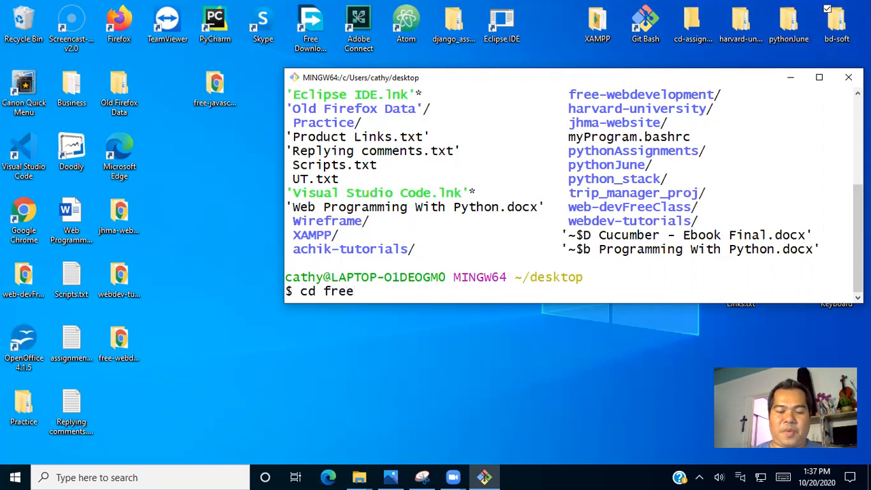
text(-webdevelopment)
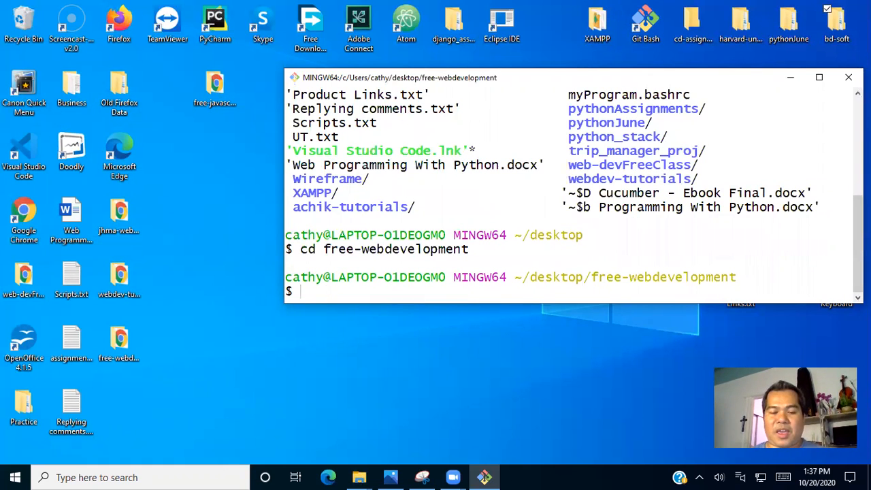
Step: List assets, css, js and index.html, then open the folder in VS Code with code
text(ls)
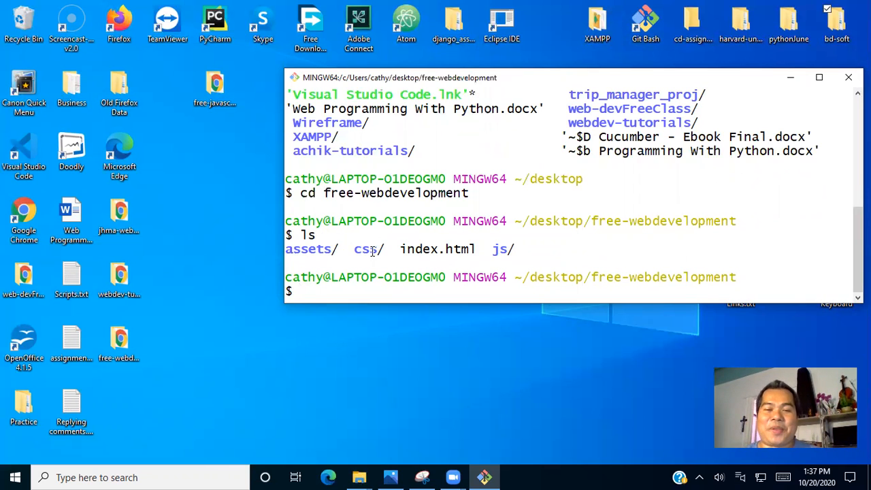
text(code)
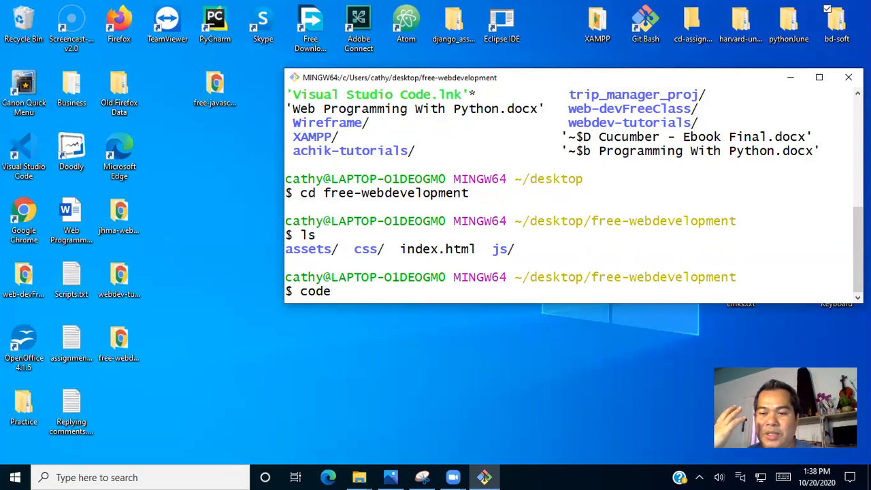
text(.)
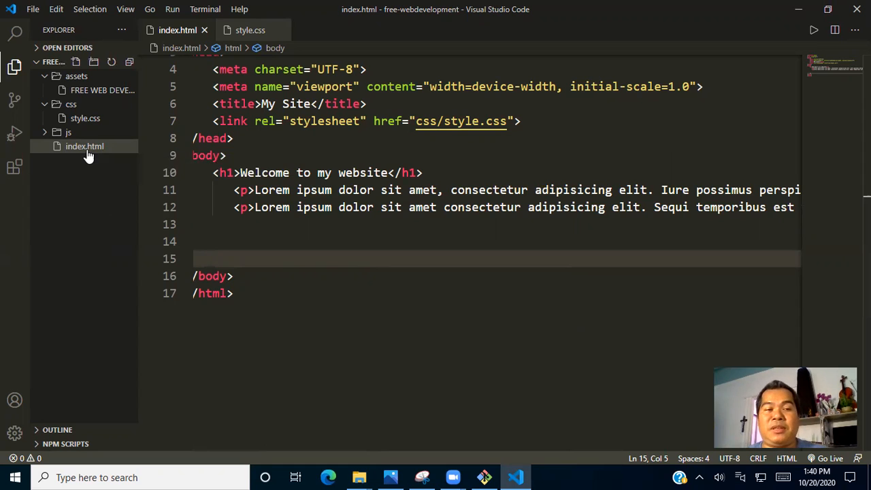
right_click(84, 146)
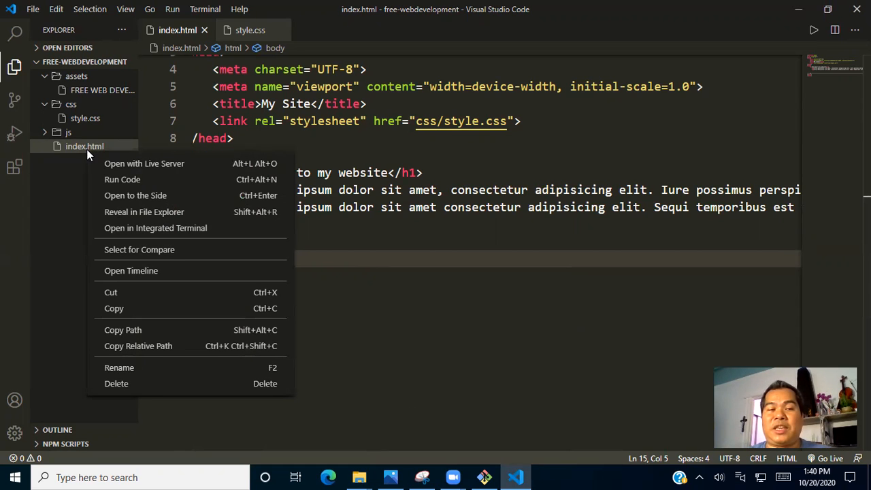
mouse_move(144, 212)
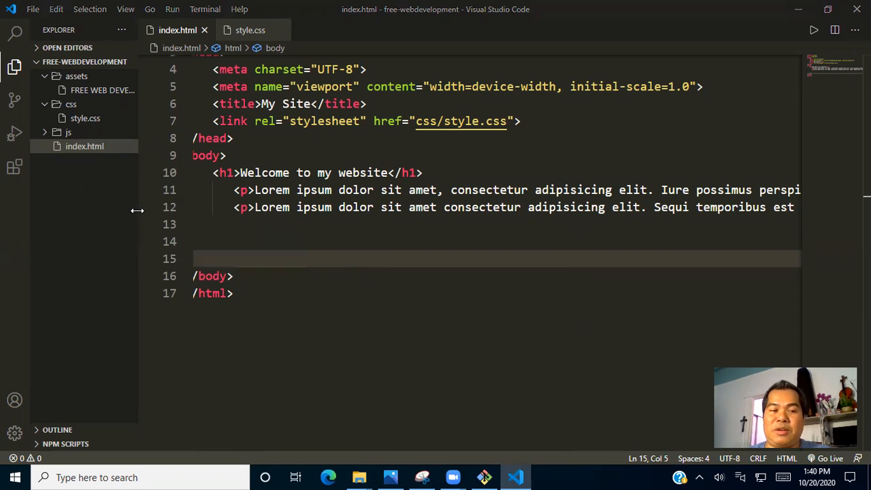
click(359, 477)
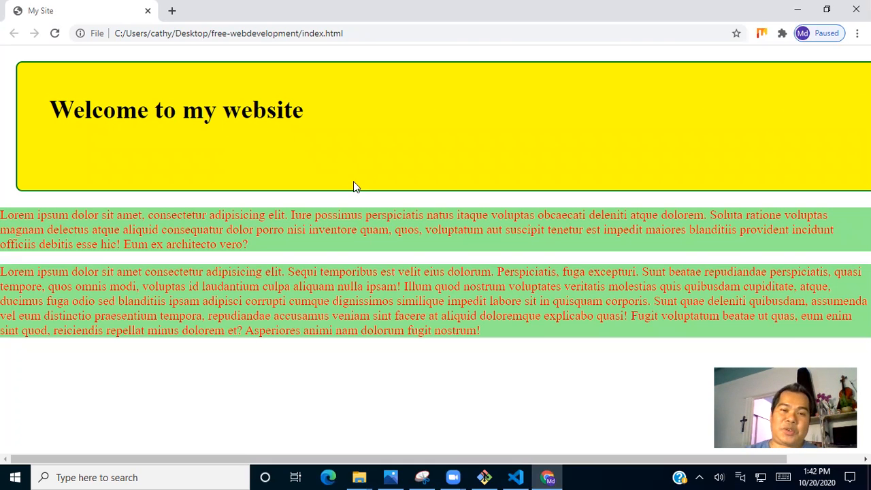
mouse_move(334, 204)
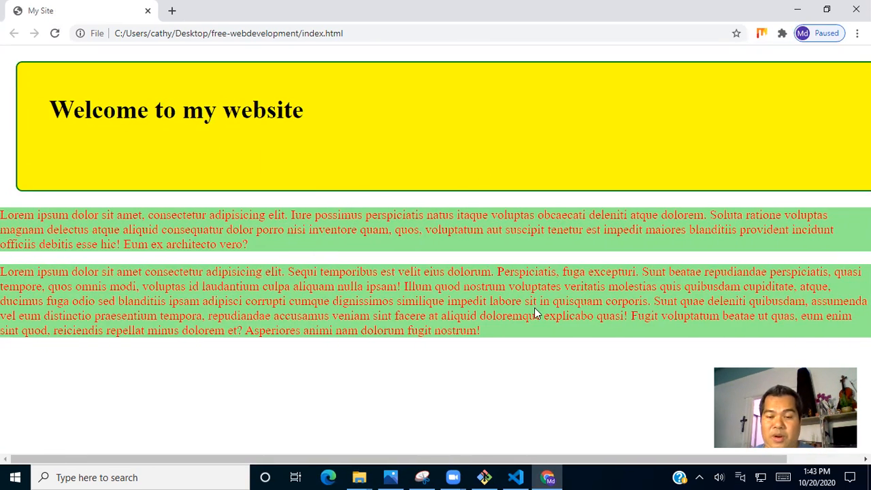
Step: Insert an empty <img src="" alt=""> tag on line 11 under the Welcome heading
click(516, 477)
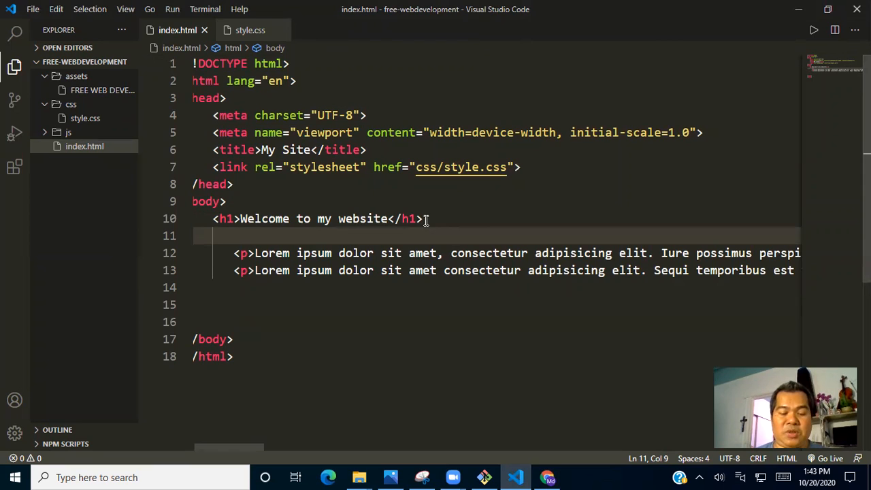
text(img)
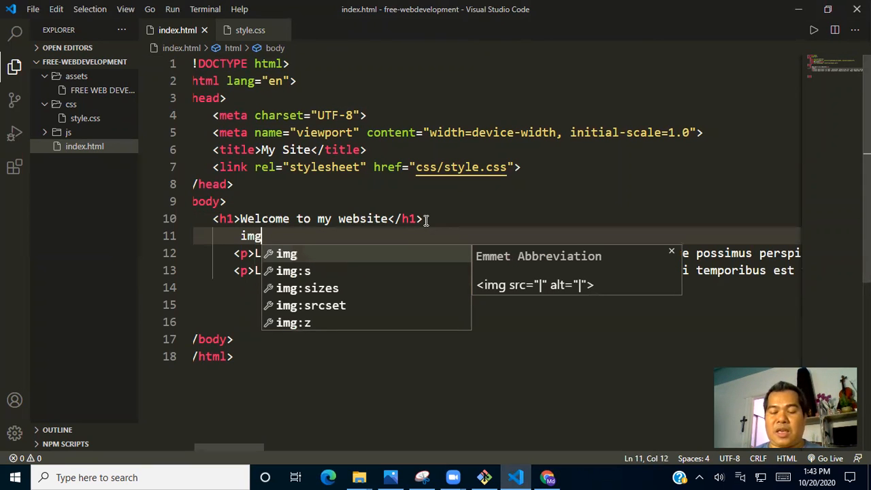
key(Tab)
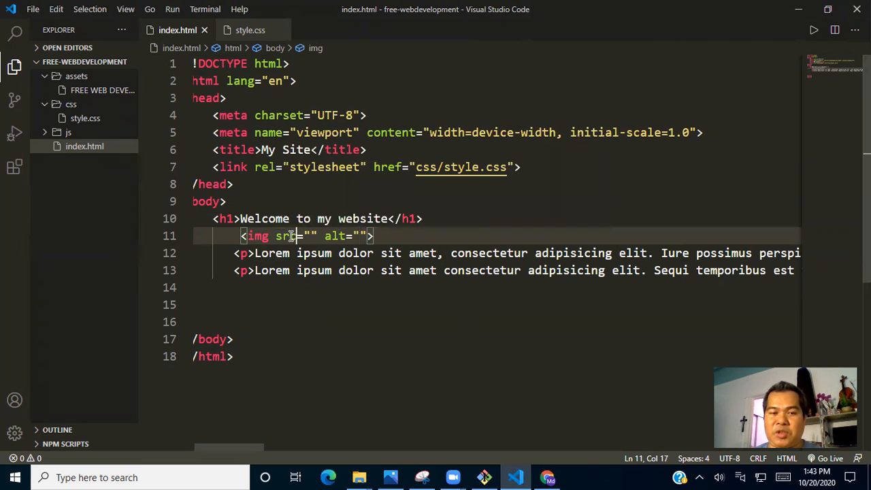
double_click(284, 236)
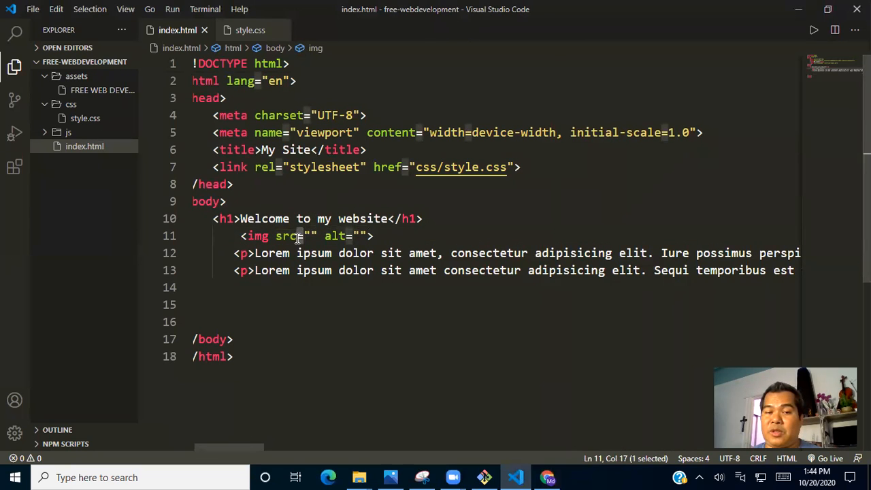
mouse_move(285, 235)
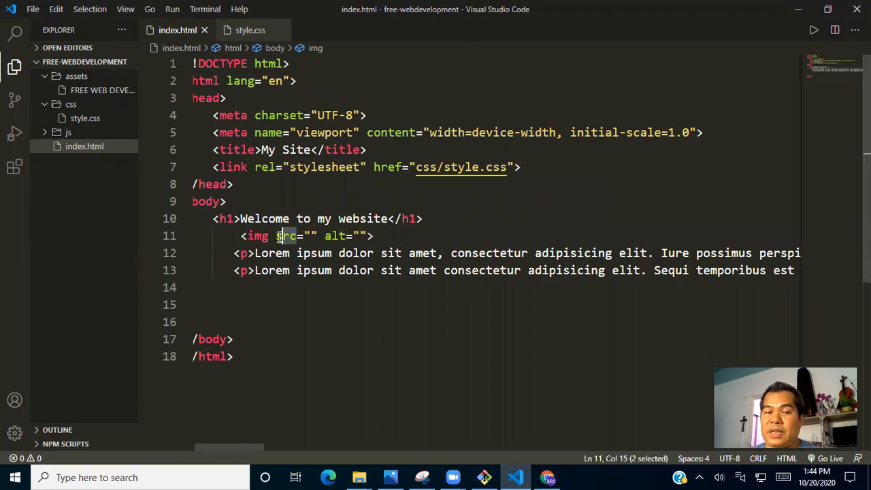
mouse_move(283, 236)
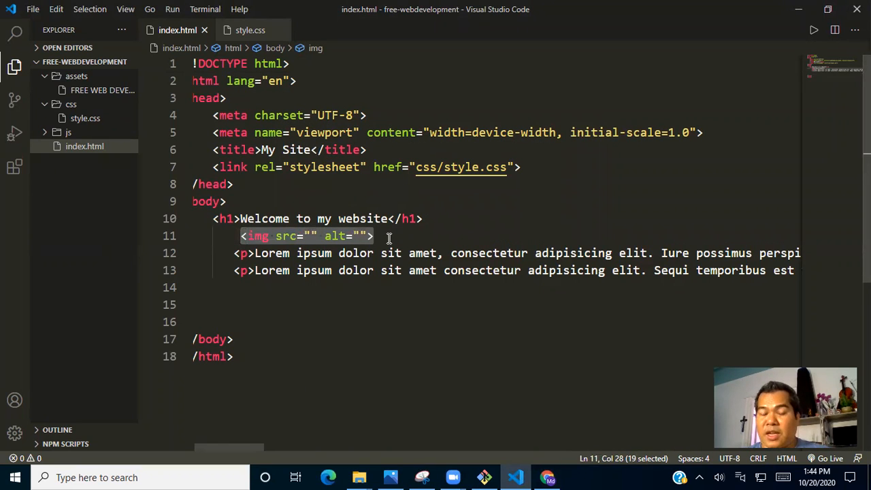
mouse_move(286, 236)
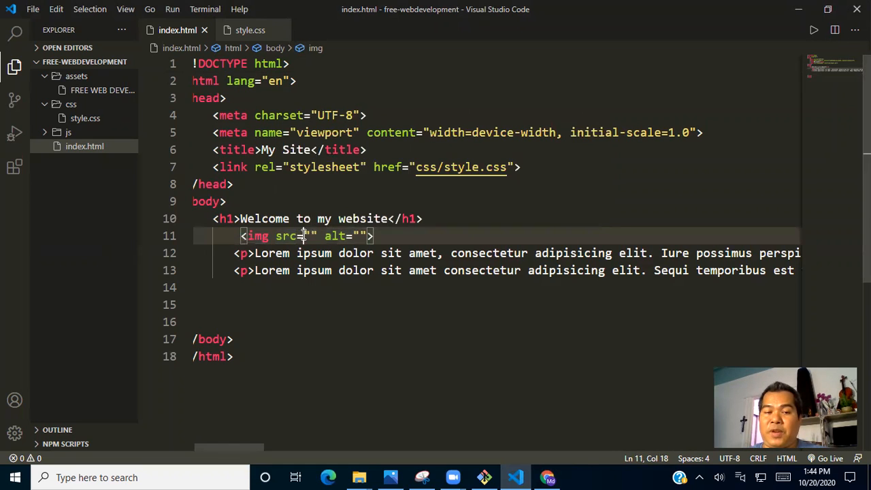
drag(305, 235, 316, 236)
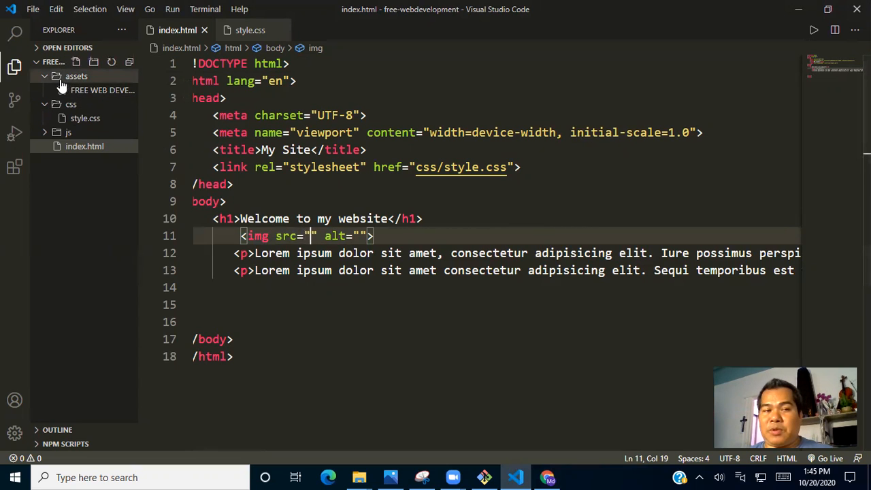
Step: Set the image src to assets/FREE WEB DEVELOPMENT COURSE.png and alt to web-development
click(76, 75)
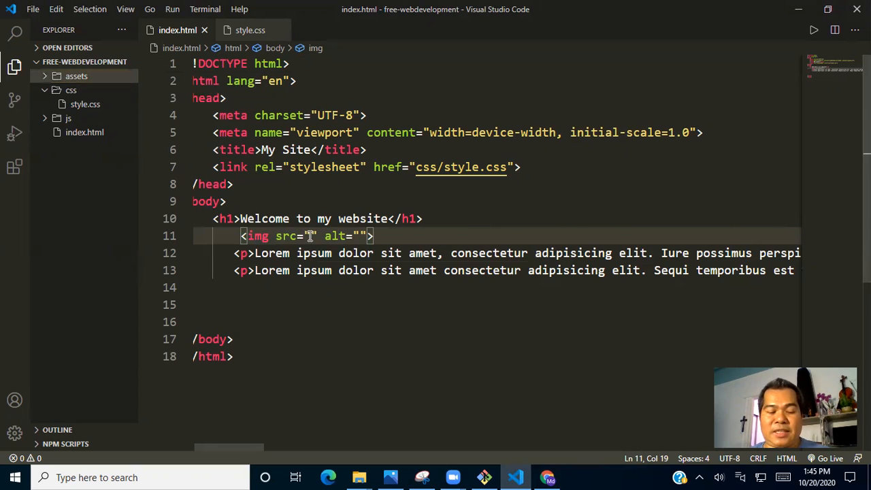
text(assets/)
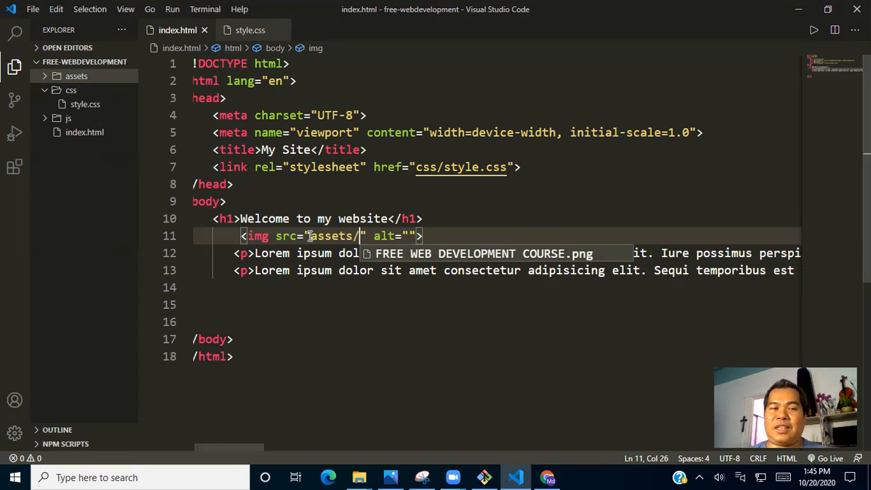
click(76, 75)
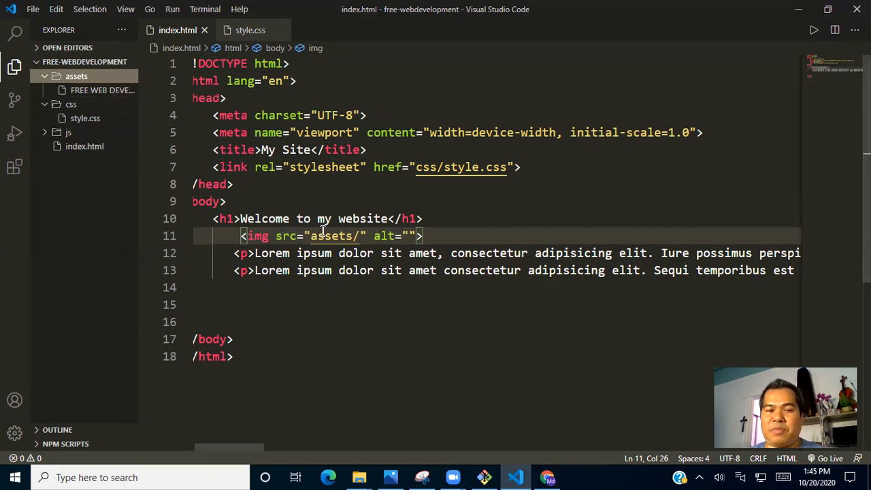
key(Backspace)
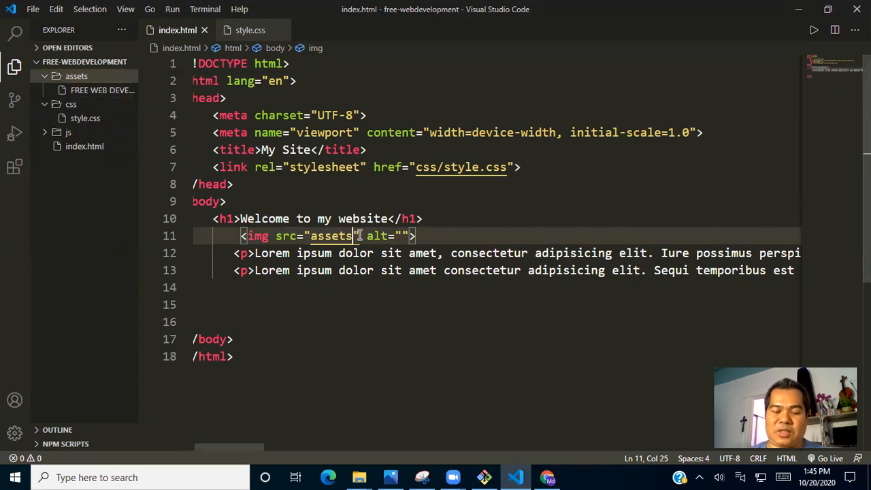
text(/)
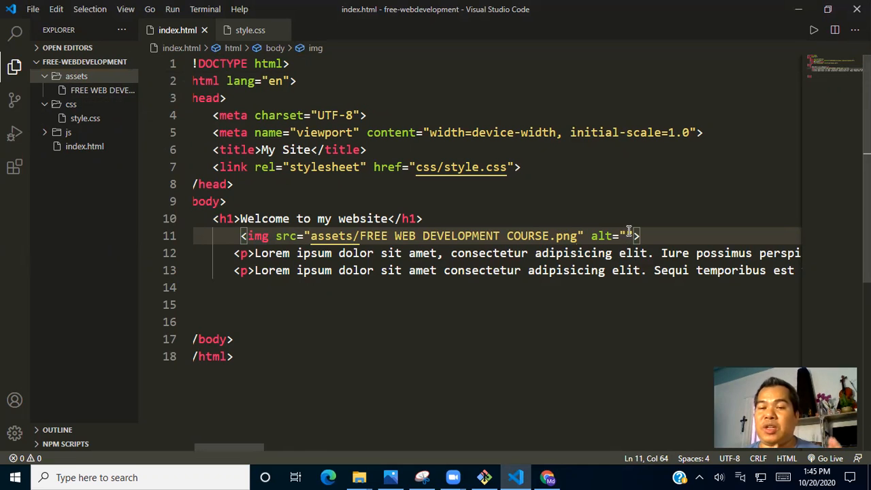
text(web-development)
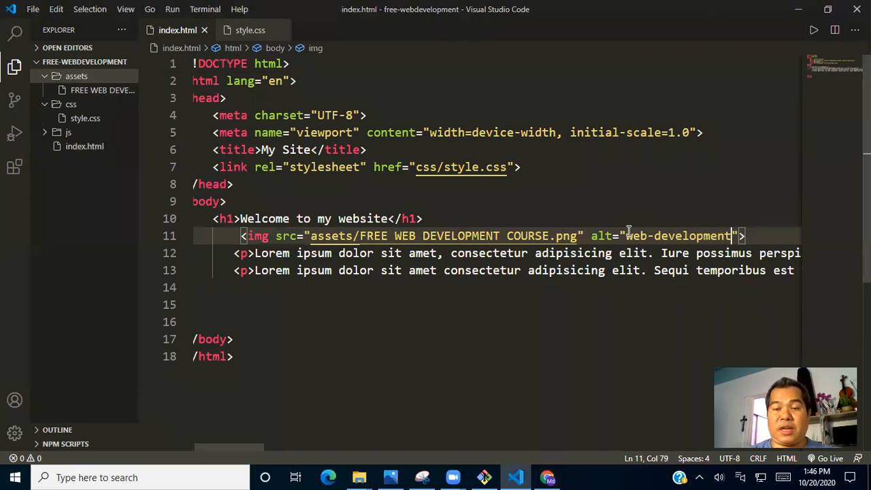
mouse_move(664, 230)
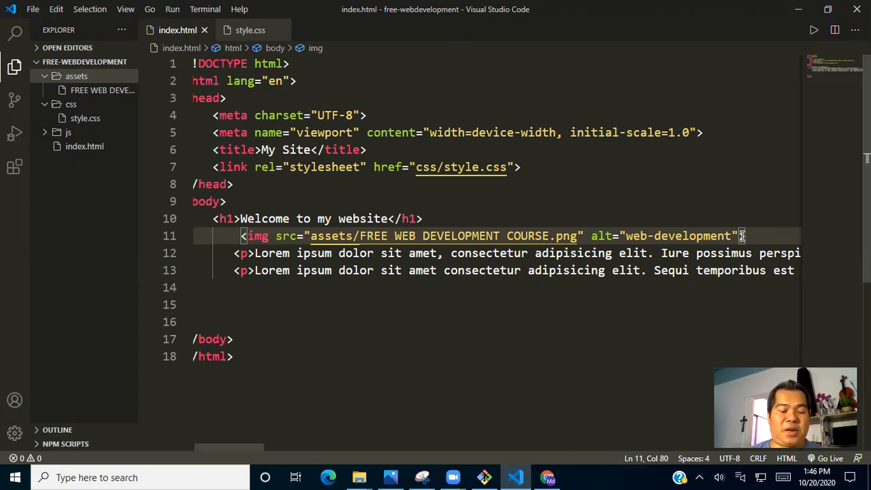
mouse_move(369, 418)
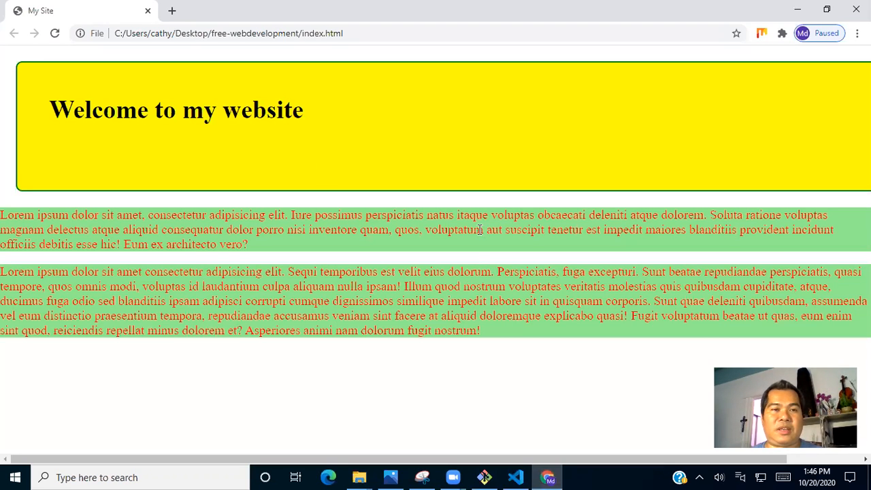
Step: Reload Chrome and scroll to check the course banner below the yellow header
click(54, 33)
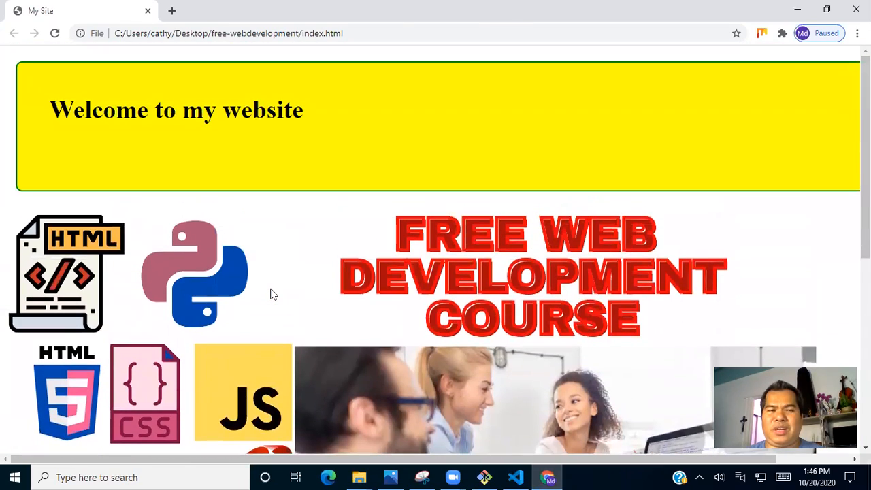
scroll(down, 3)
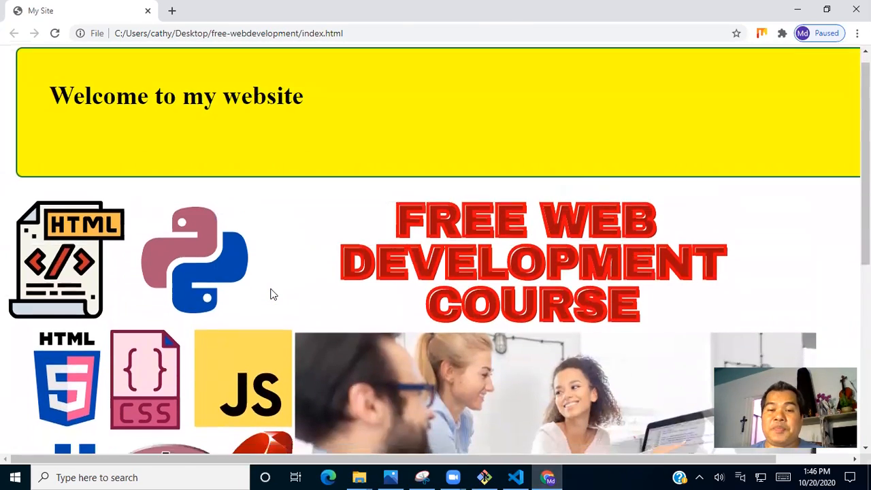
scroll(down, 3)
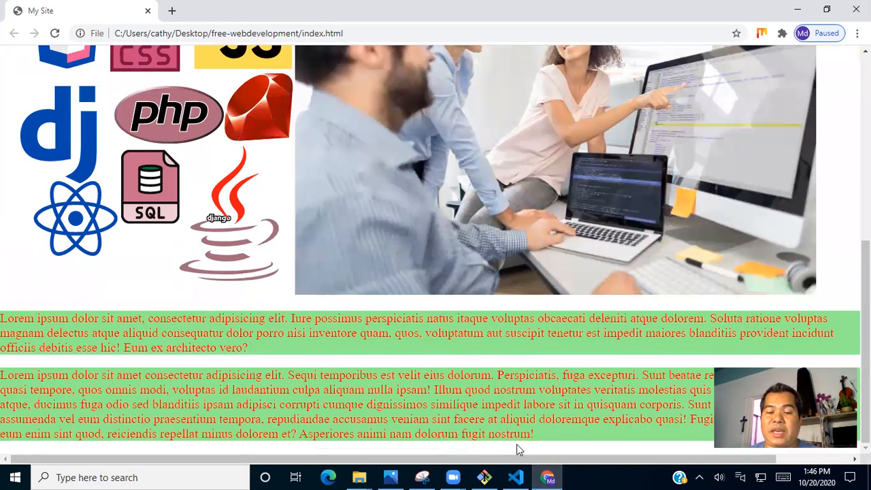
click(515, 478)
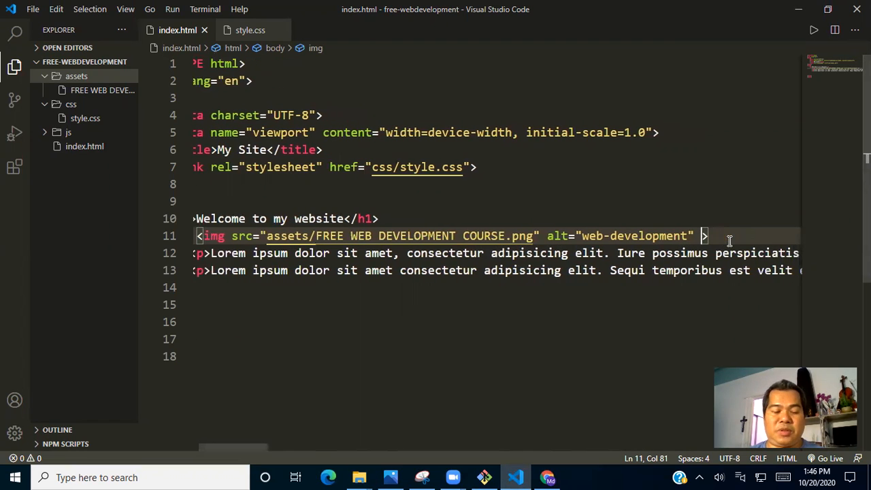
Step: Add width="600" and a height attribute to the course image tag
text(width=")
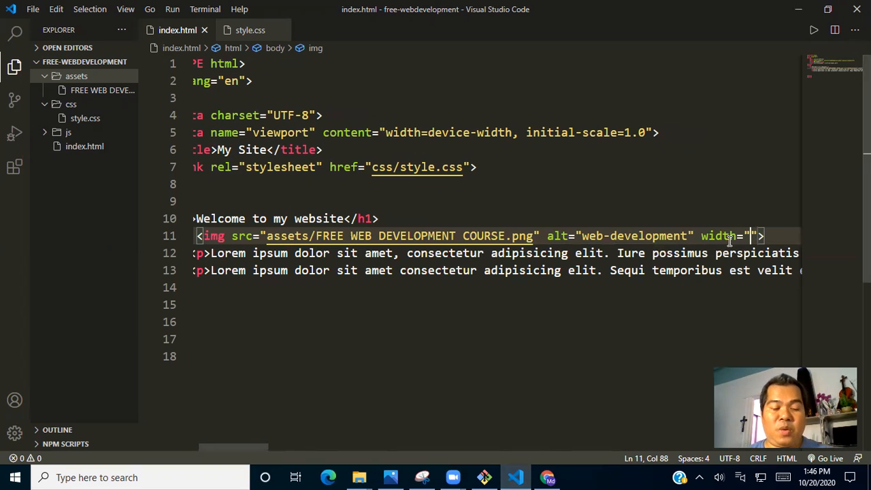
text(600)
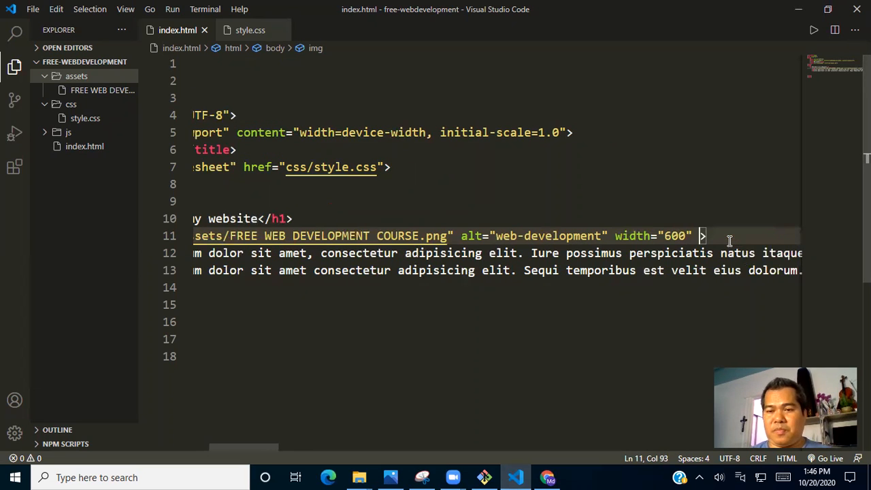
text(high)
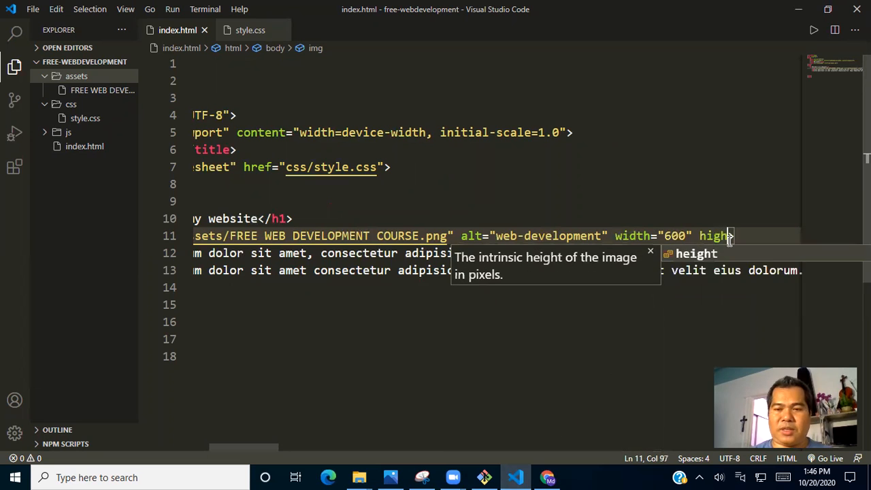
text(eight="")
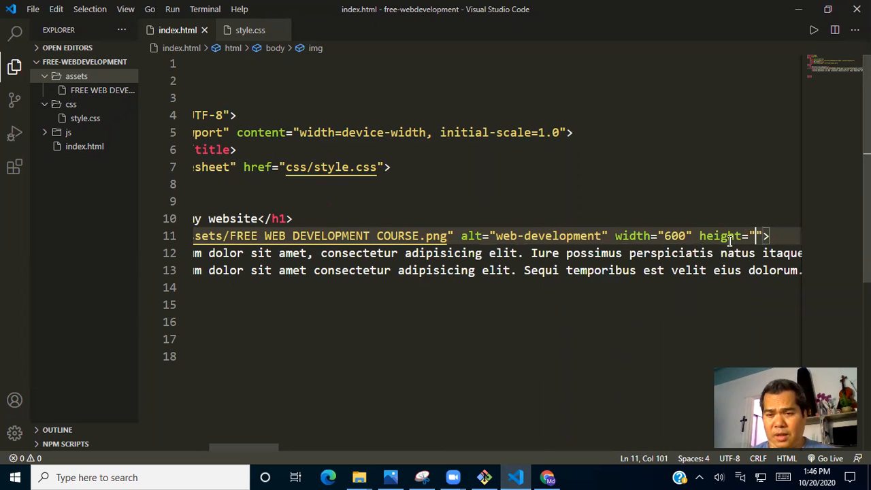
text(40)
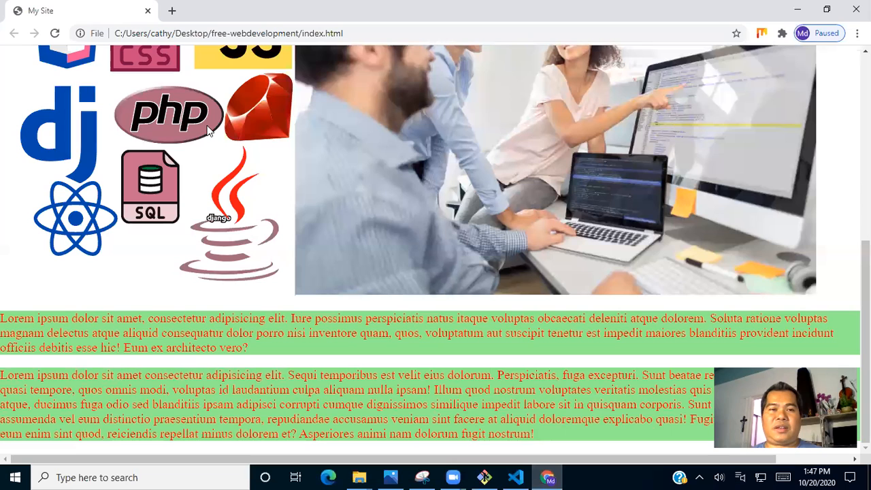
Step: Reload and scroll to confirm the smaller course image, then open a new tab
scroll(up, 3)
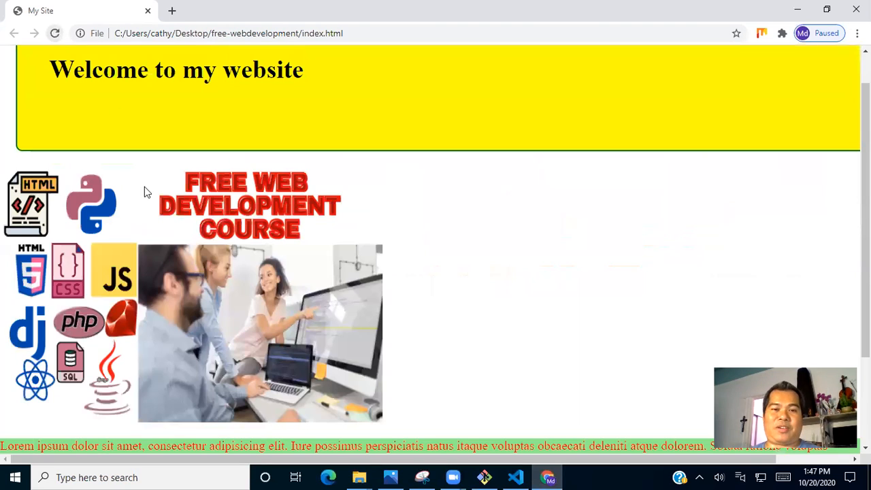
scroll(down, 3)
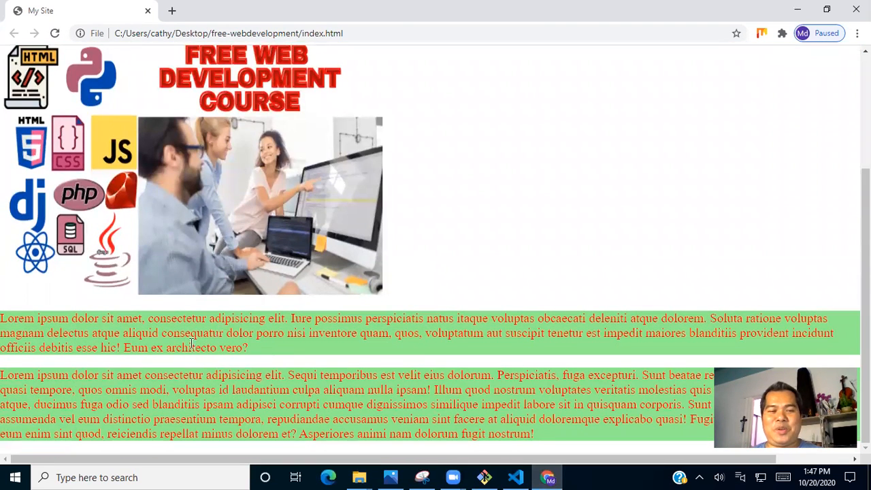
mouse_move(164, 370)
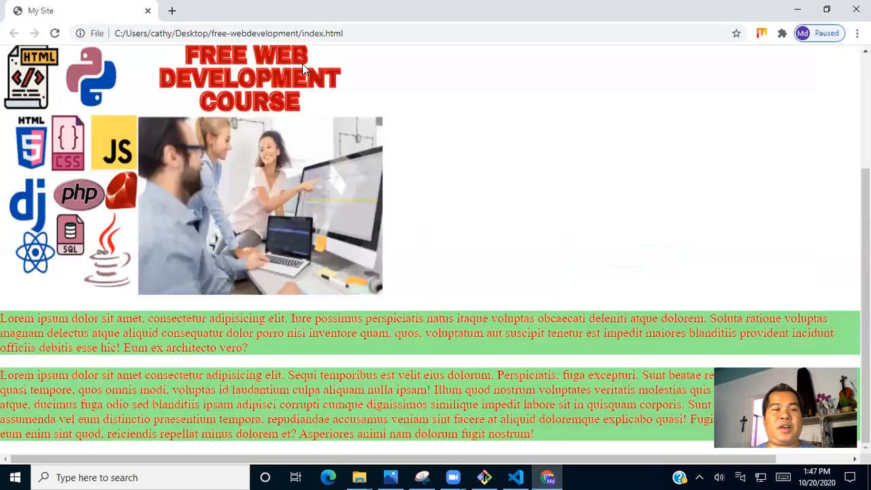
click(172, 10)
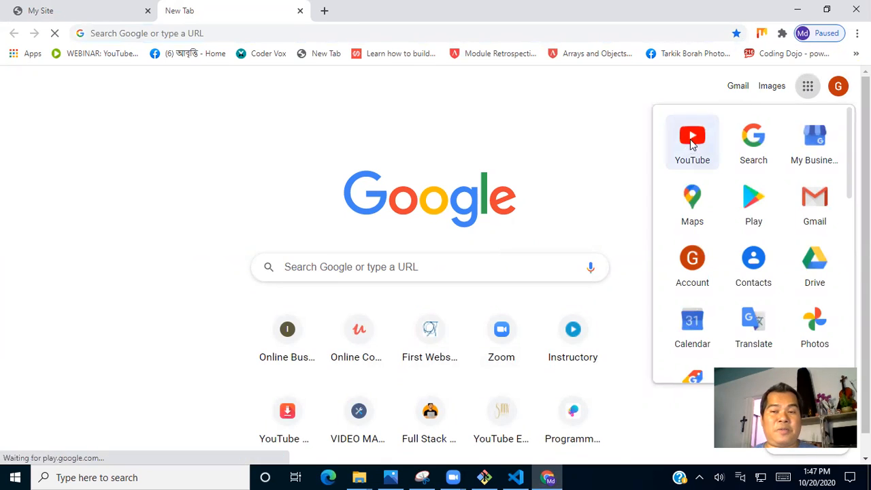
Step: Open YouTube, go to Your channel, and pick the JavaScript Tutorial Part-004 video
click(693, 136)
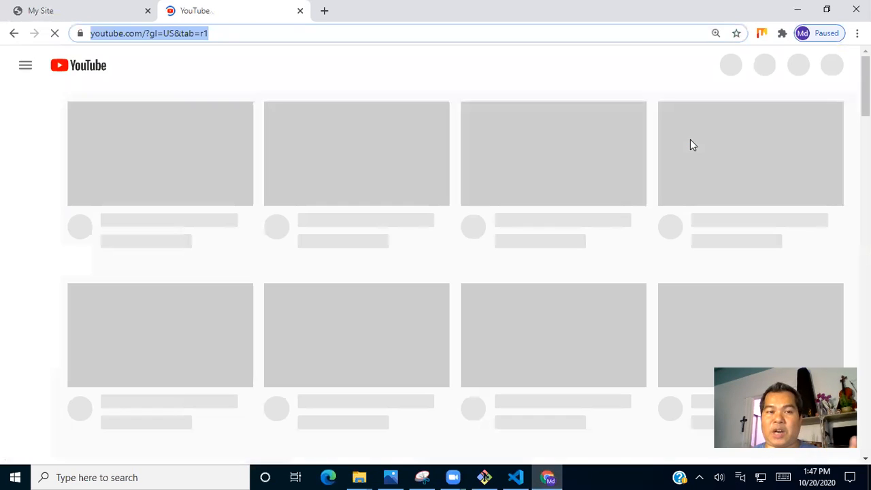
mouse_move(828, 96)
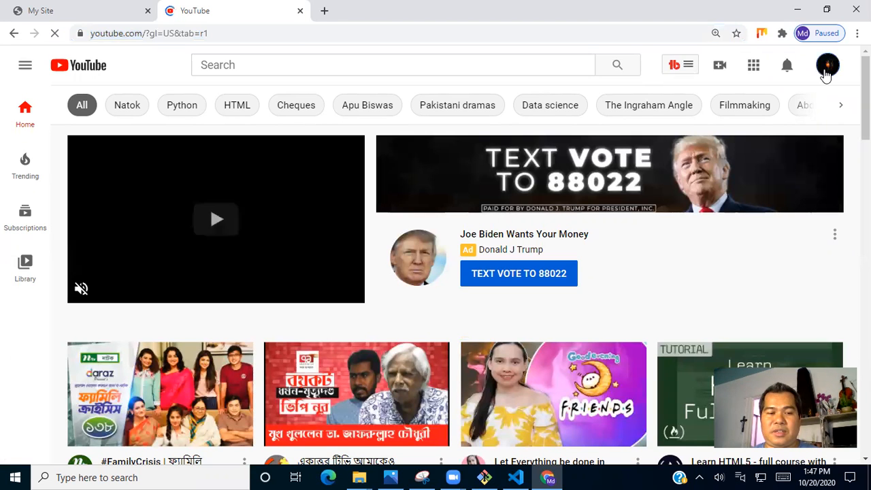
click(828, 64)
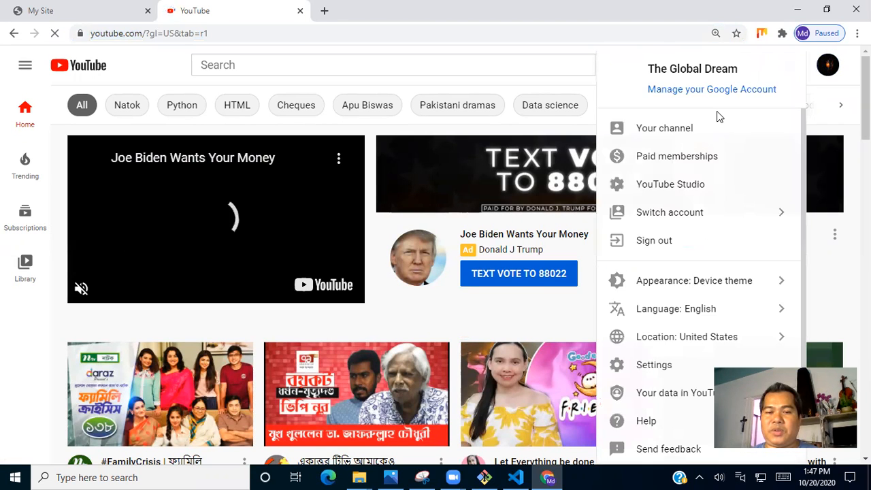
click(664, 128)
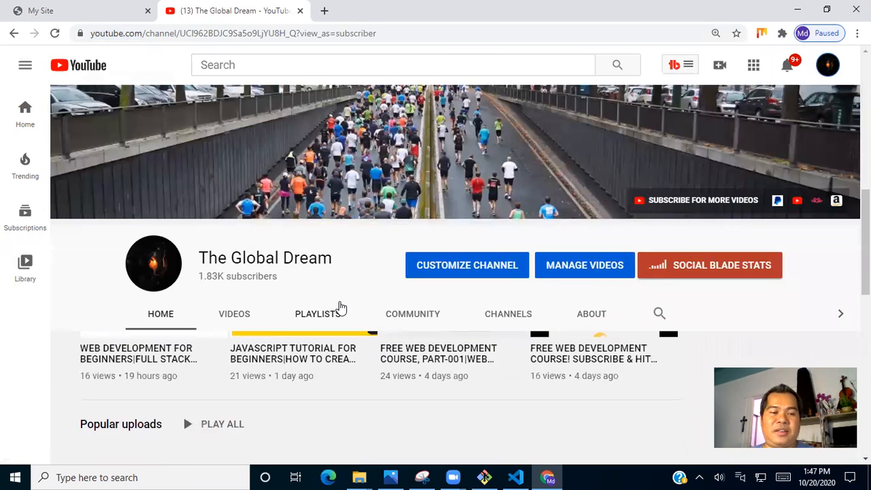
scroll(down, 3)
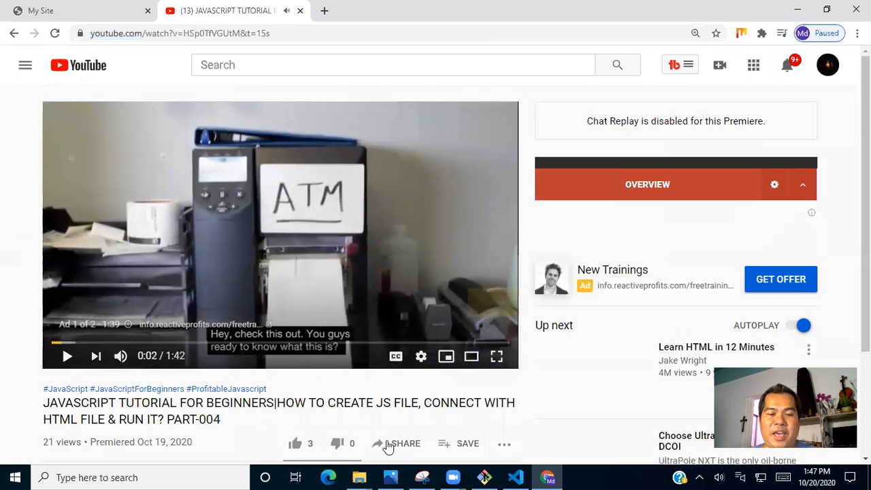
Step: Copy the JavaScript tutorial's iframe embed code through Share and Embed
click(405, 443)
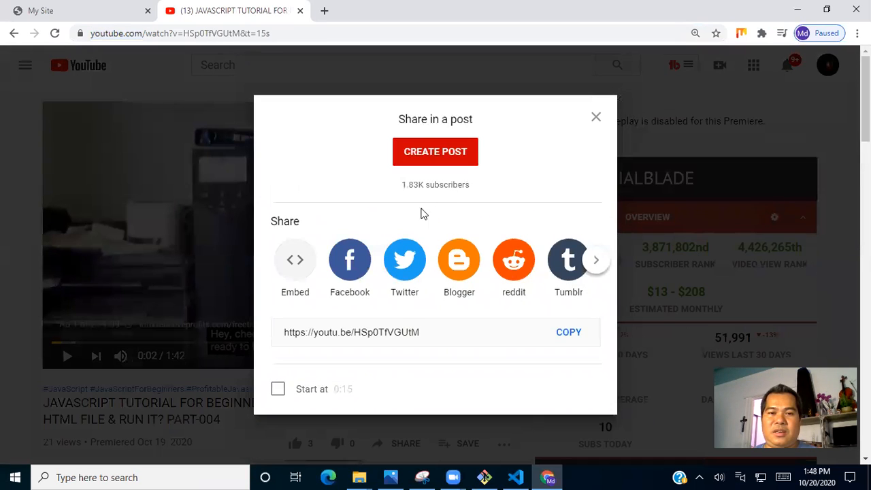
mouse_move(295, 259)
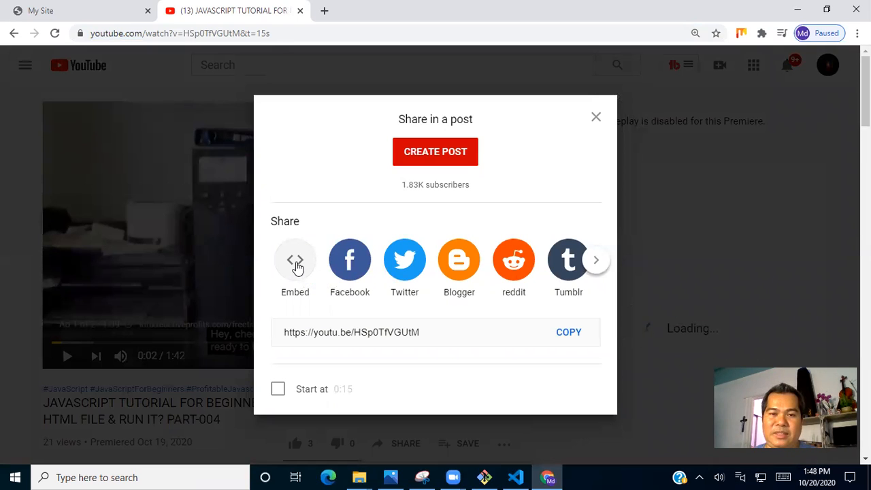
click(295, 260)
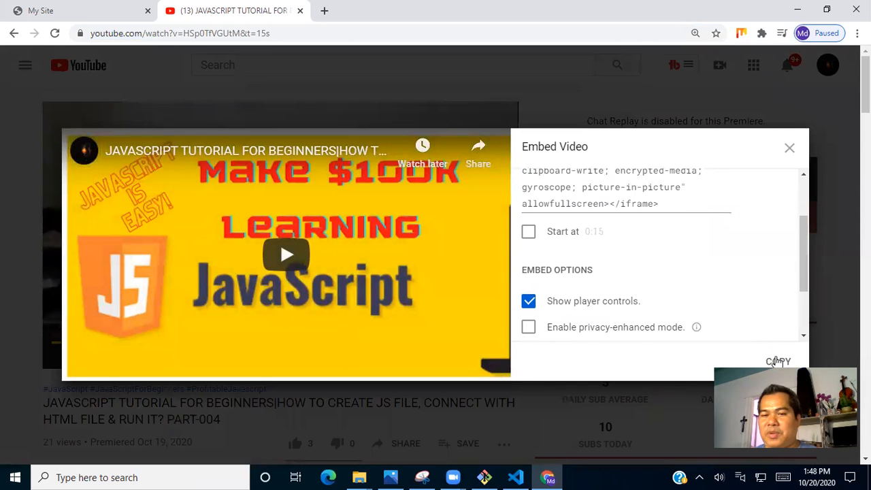
click(778, 362)
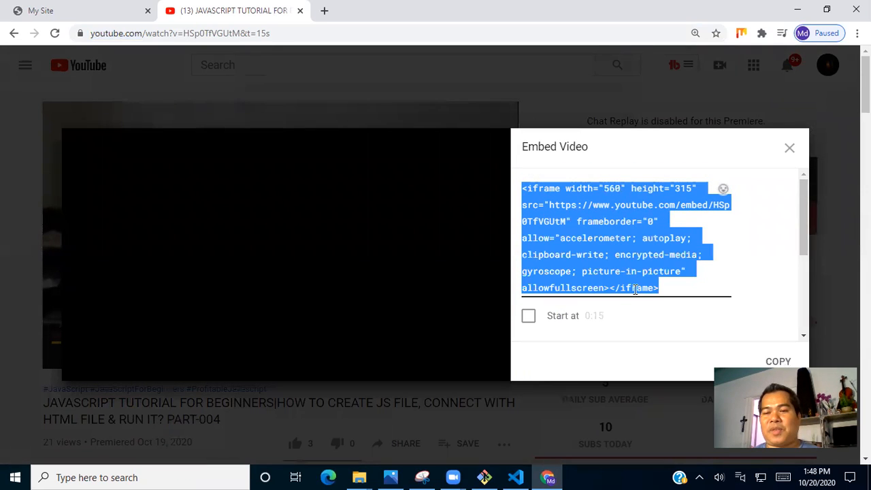
click(778, 361)
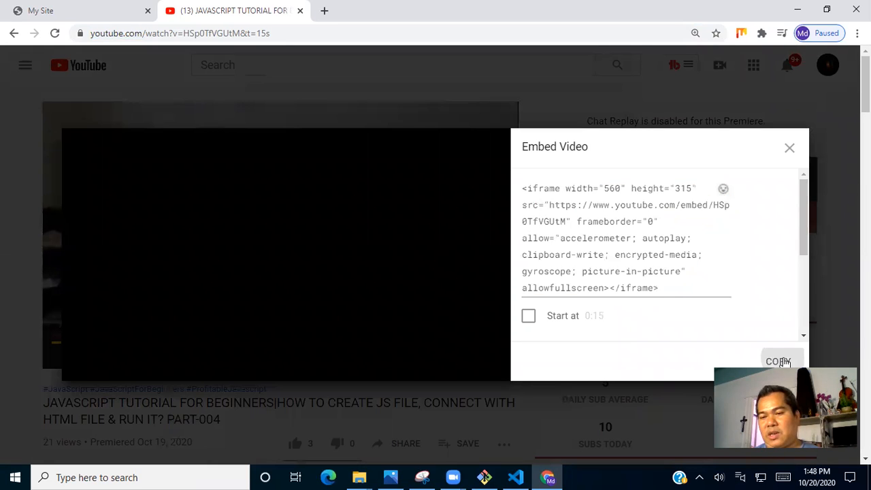
click(516, 477)
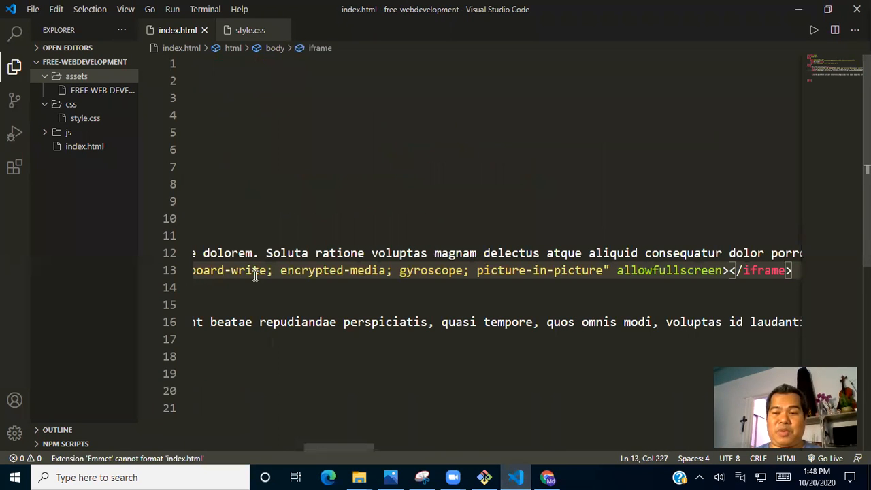
mouse_move(764, 270)
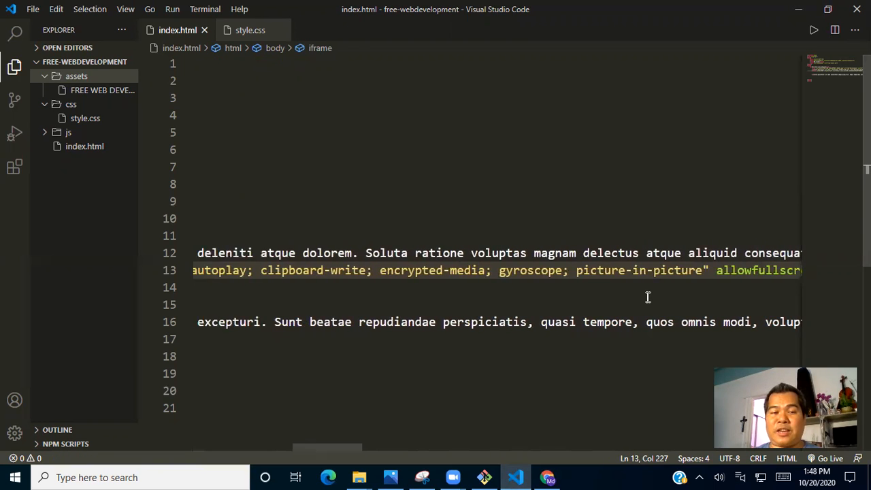
Step: Scroll horizontally to review the pasted iframe with width 560 and height 315
scroll(left, 3)
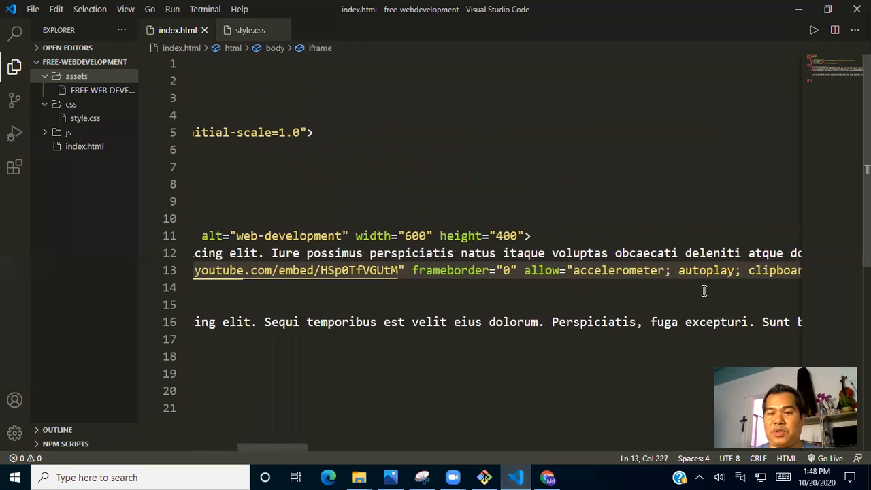
scroll(right, 3)
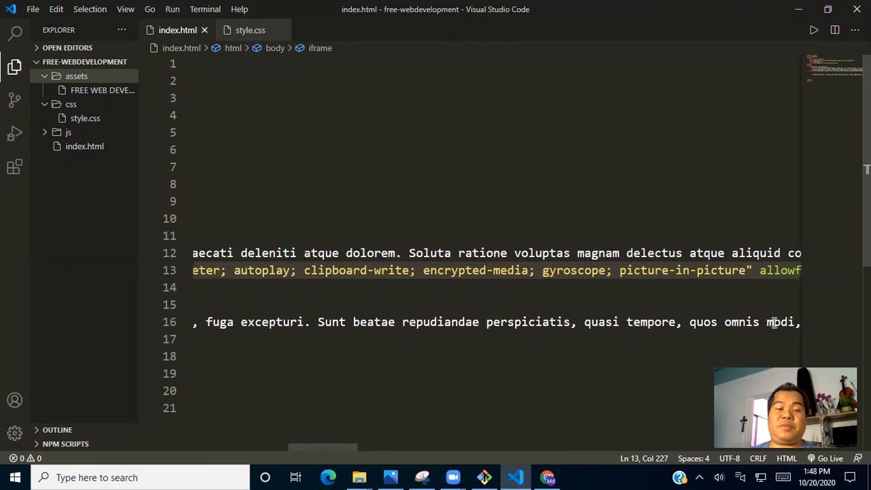
scroll(left, 3)
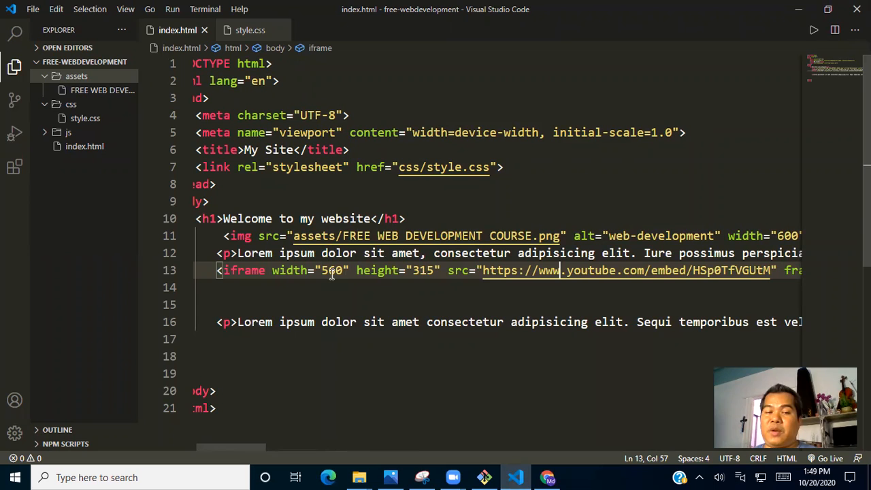
Step: Resize the embedded iframe to width 600 and height 400 in index.html
click(386, 270)
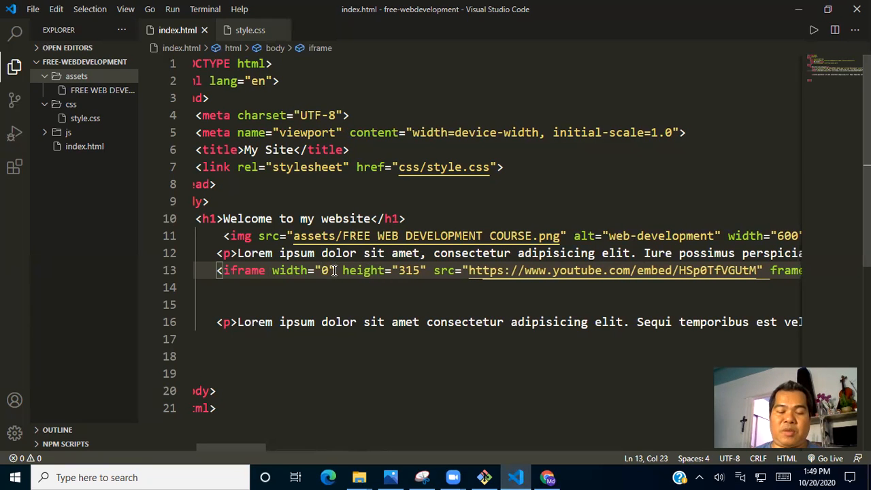
text(60)
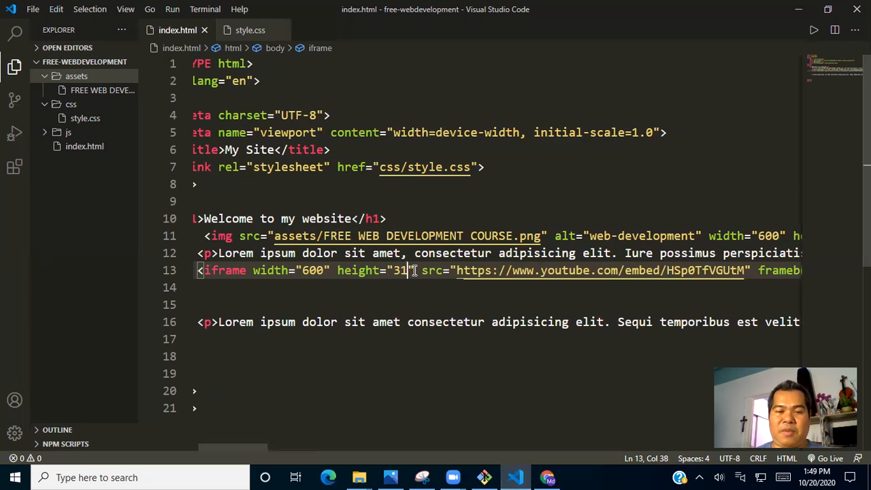
key(Backspace)
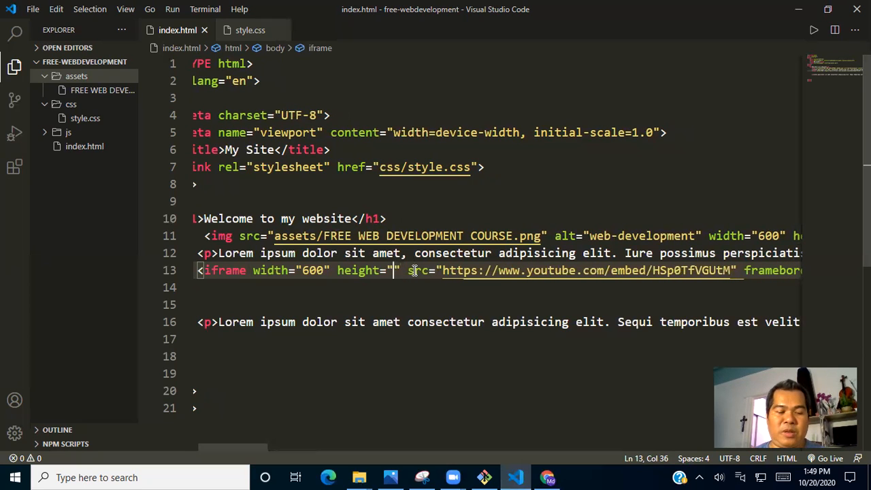
text(40)
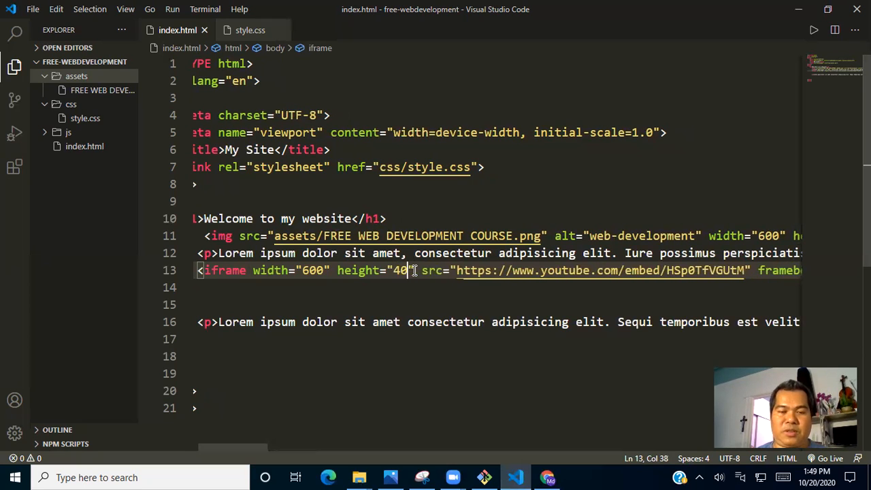
text(0)
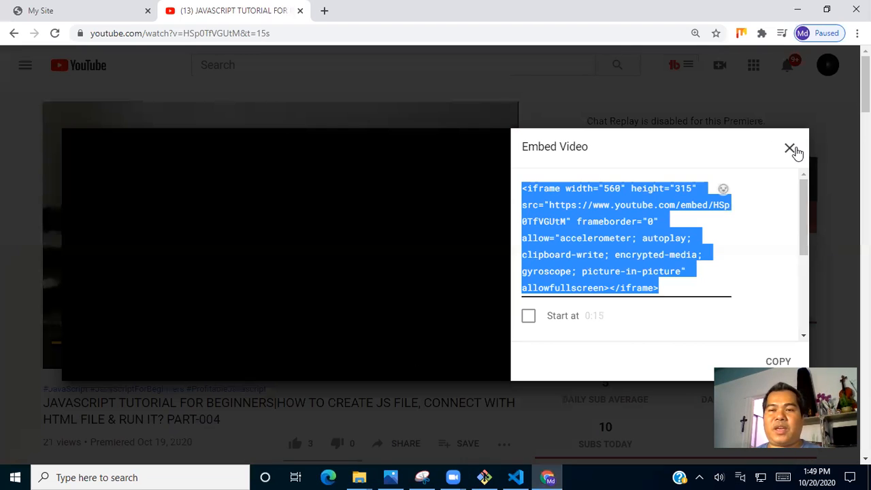
Step: Reload My Site and play the embedded JavaScript tutorial video between the paragraphs
click(790, 148)
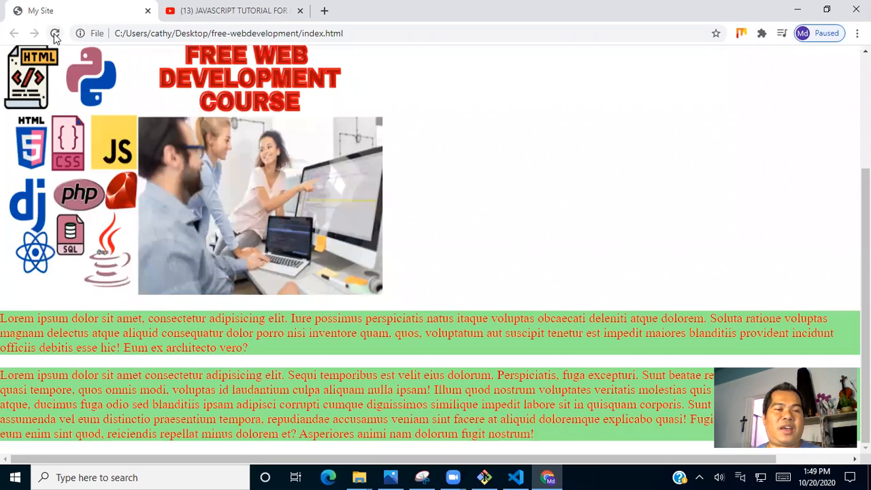
click(55, 32)
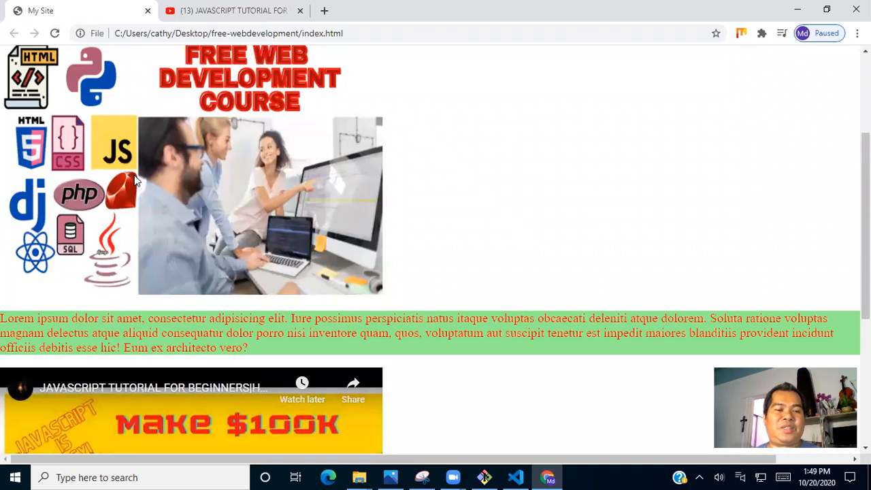
scroll(down, 3)
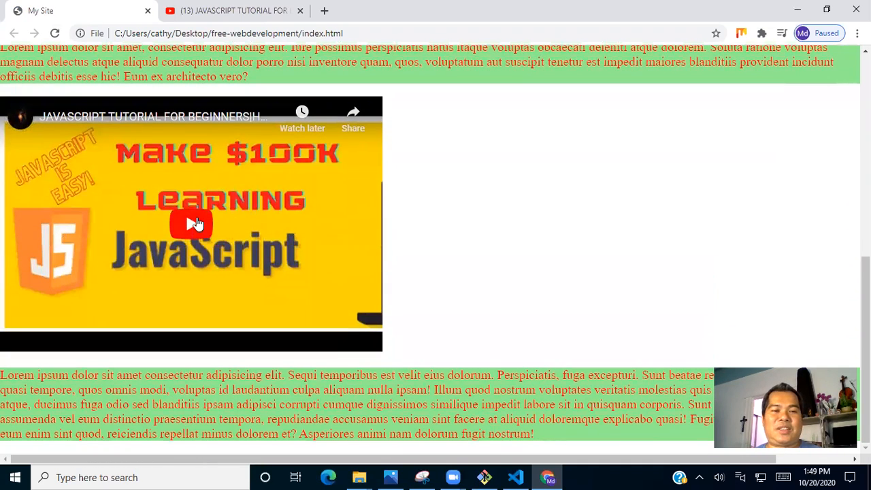
click(192, 223)
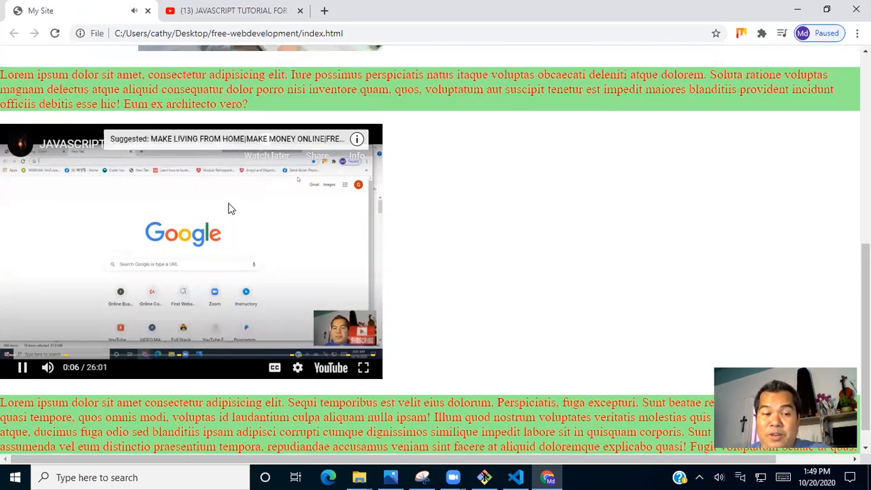
scroll(down, 3)
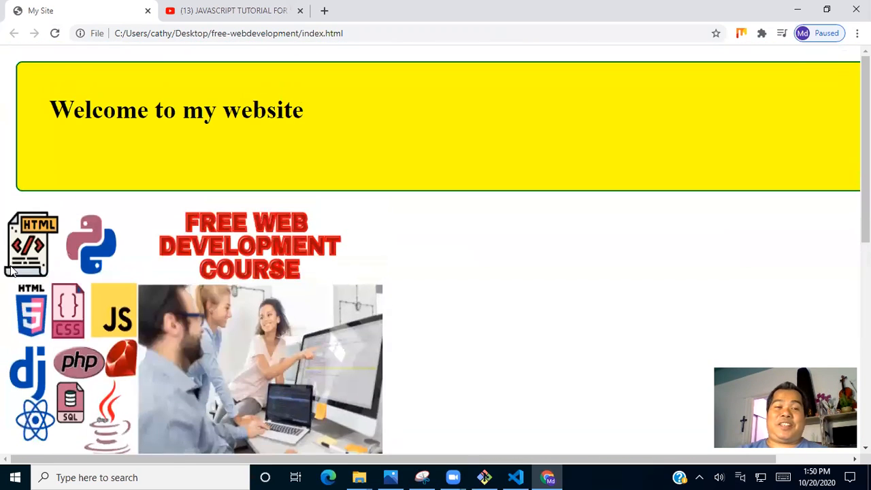
scroll(down, 3)
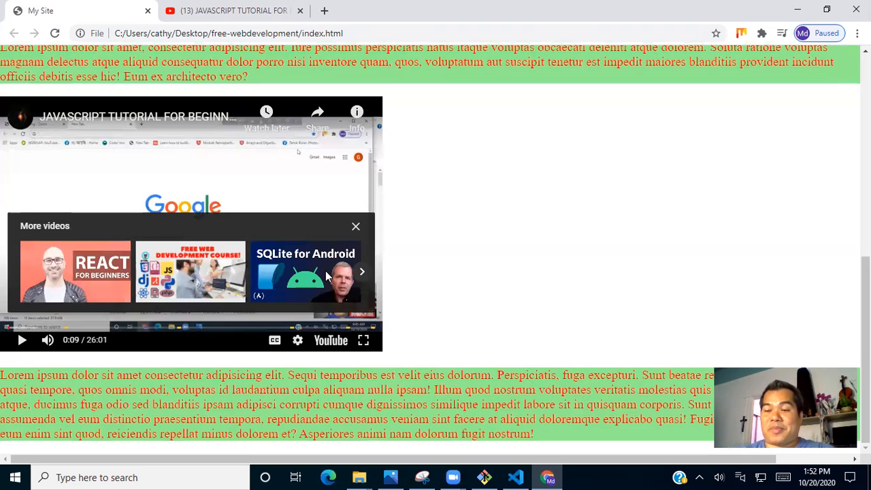
mouse_move(473, 208)
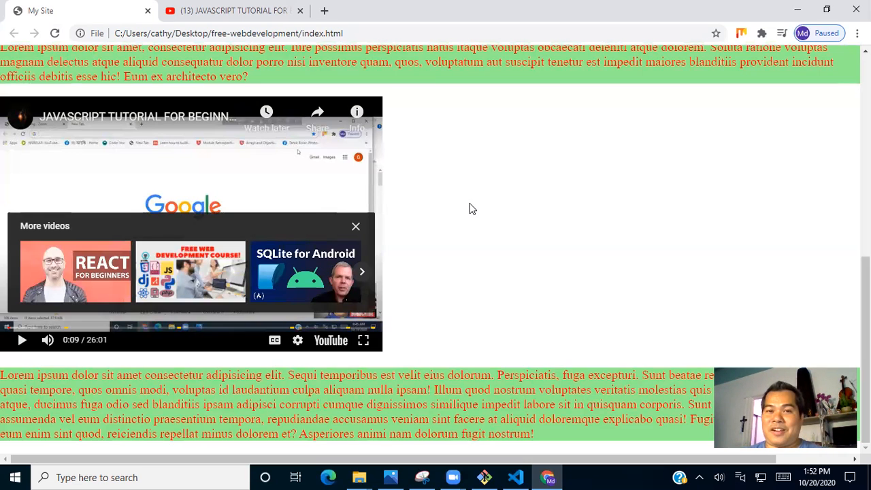